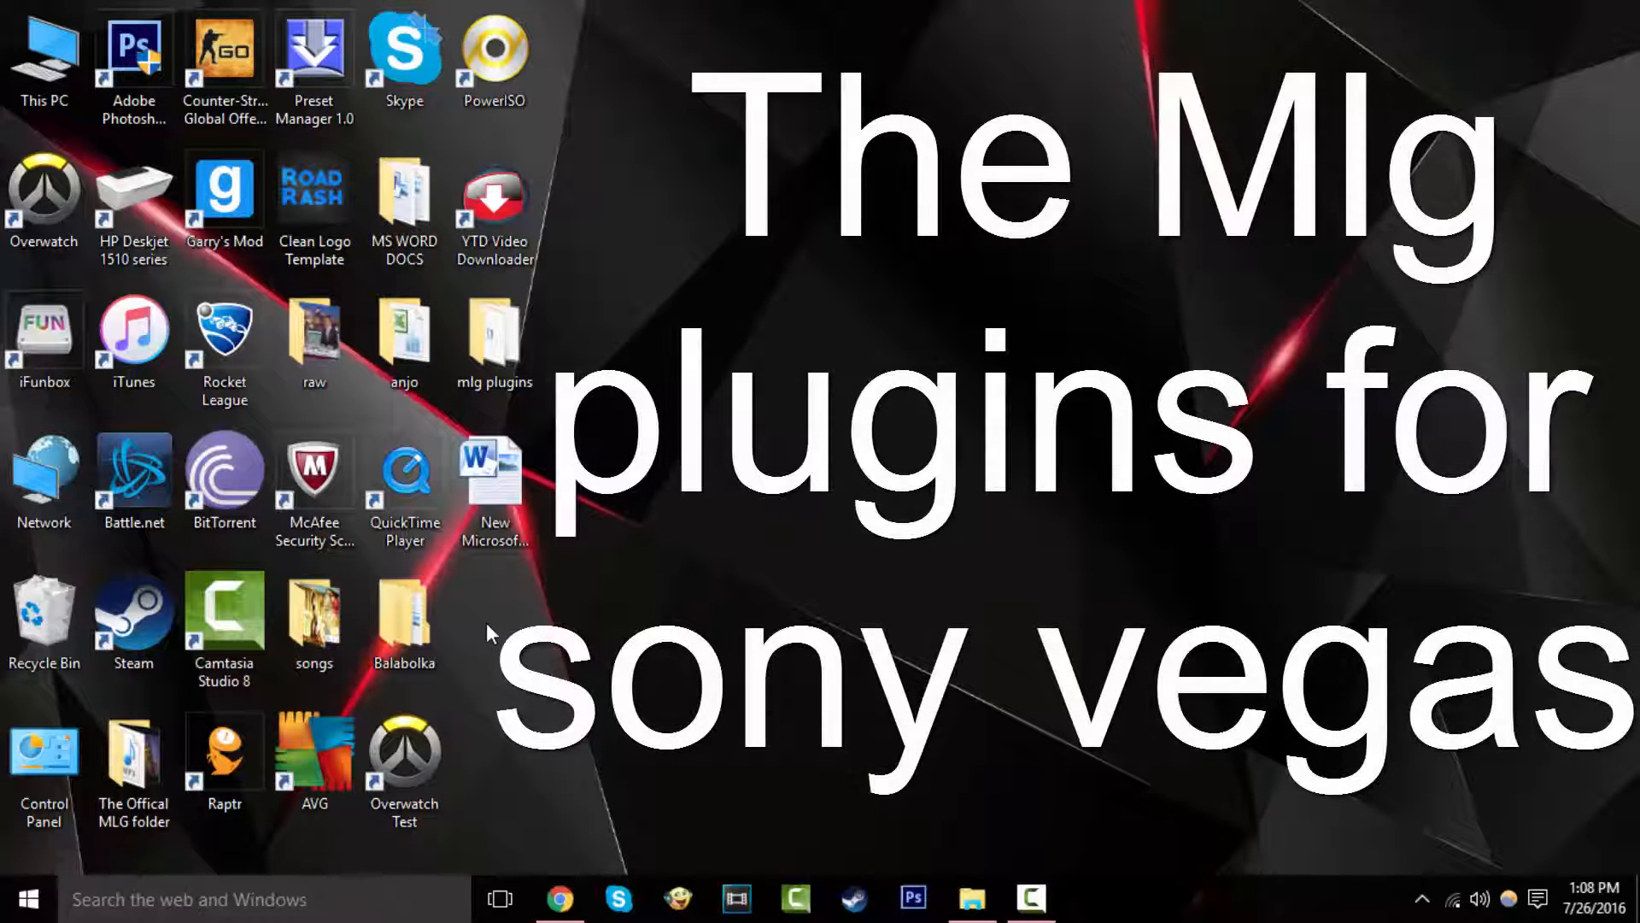
{"action": "mouse_move", "coordinate": [543, 554]}
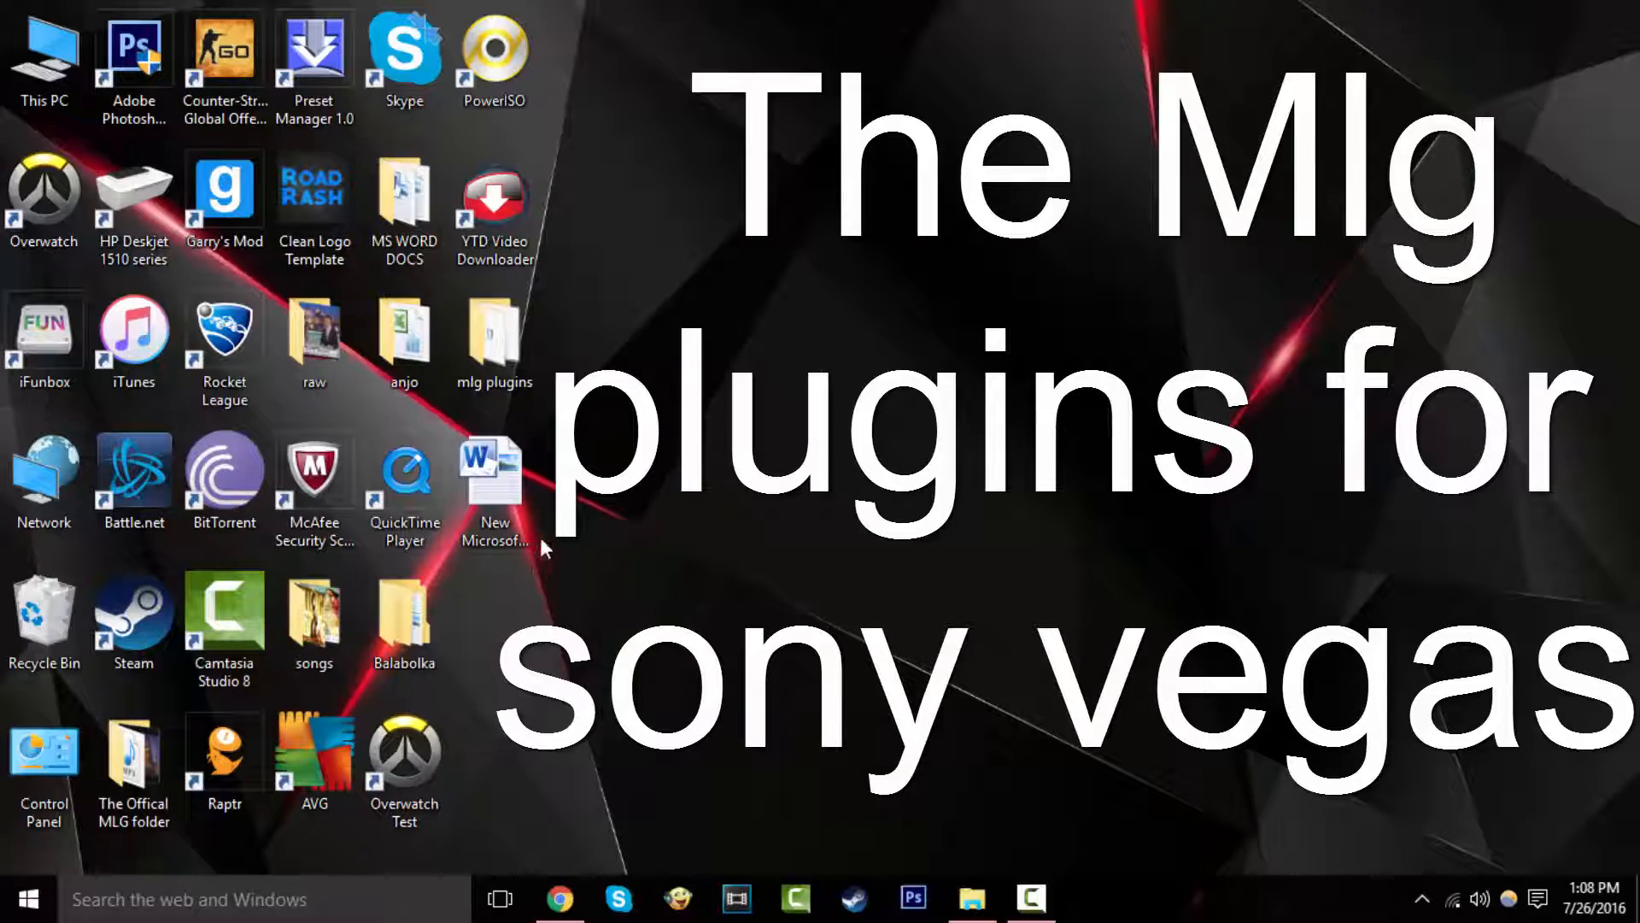
{"action": "mouse_move", "coordinate": [580, 896]}
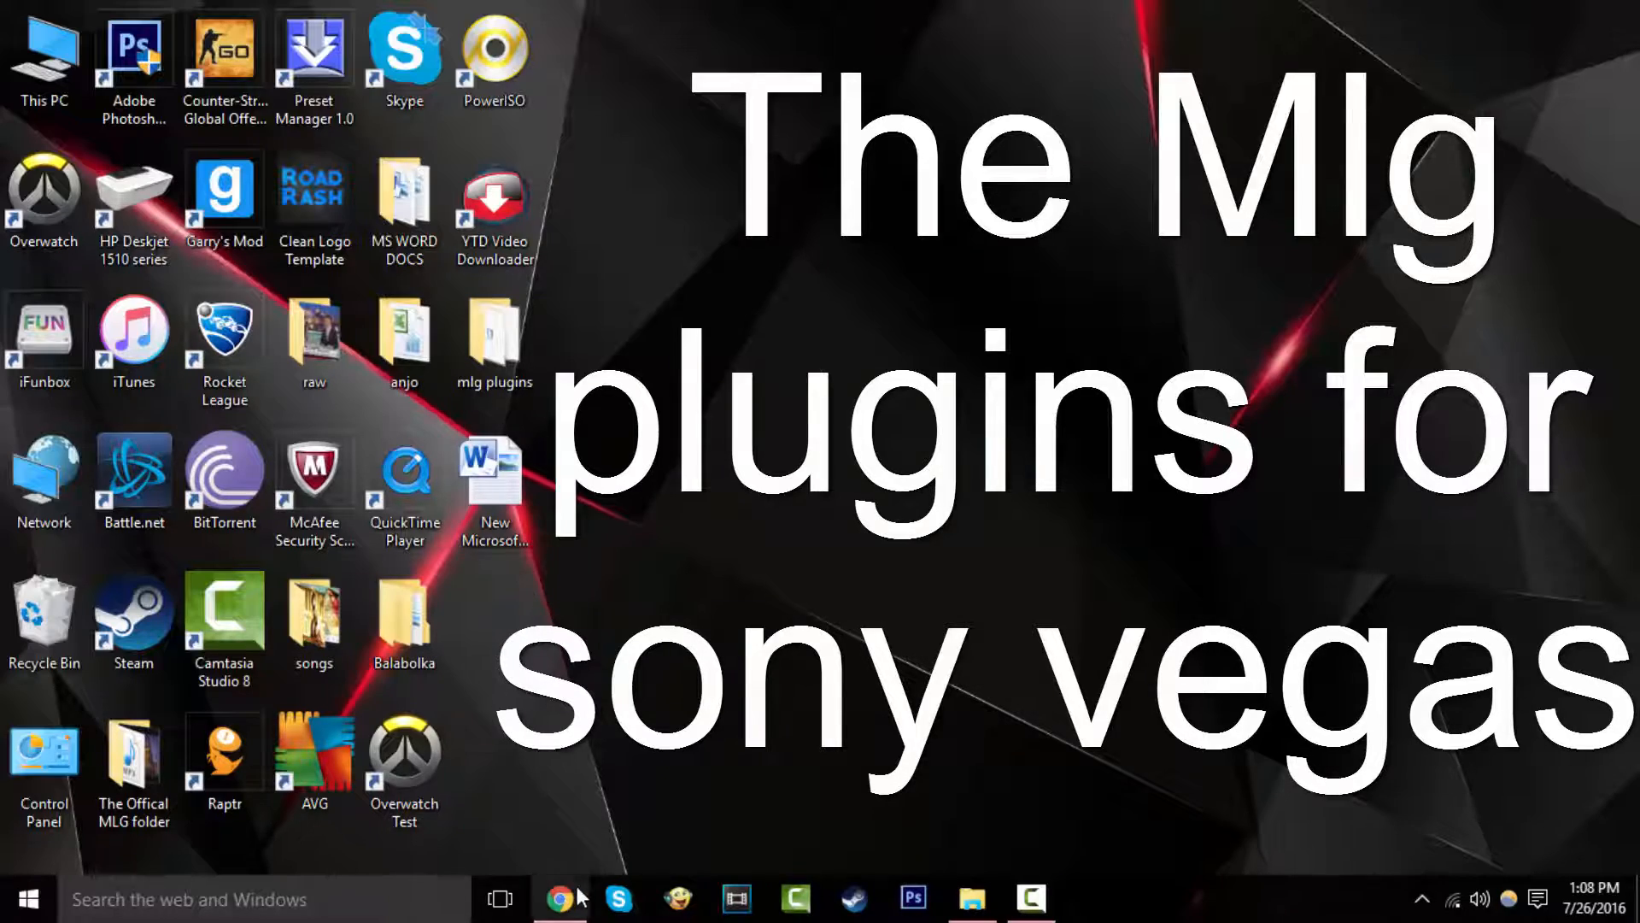
Download the MLG preset packs and Preset Manager installer from Dropbox to the local mlg plugins folder.
{"action": "left_click", "coordinate": [560, 898]}
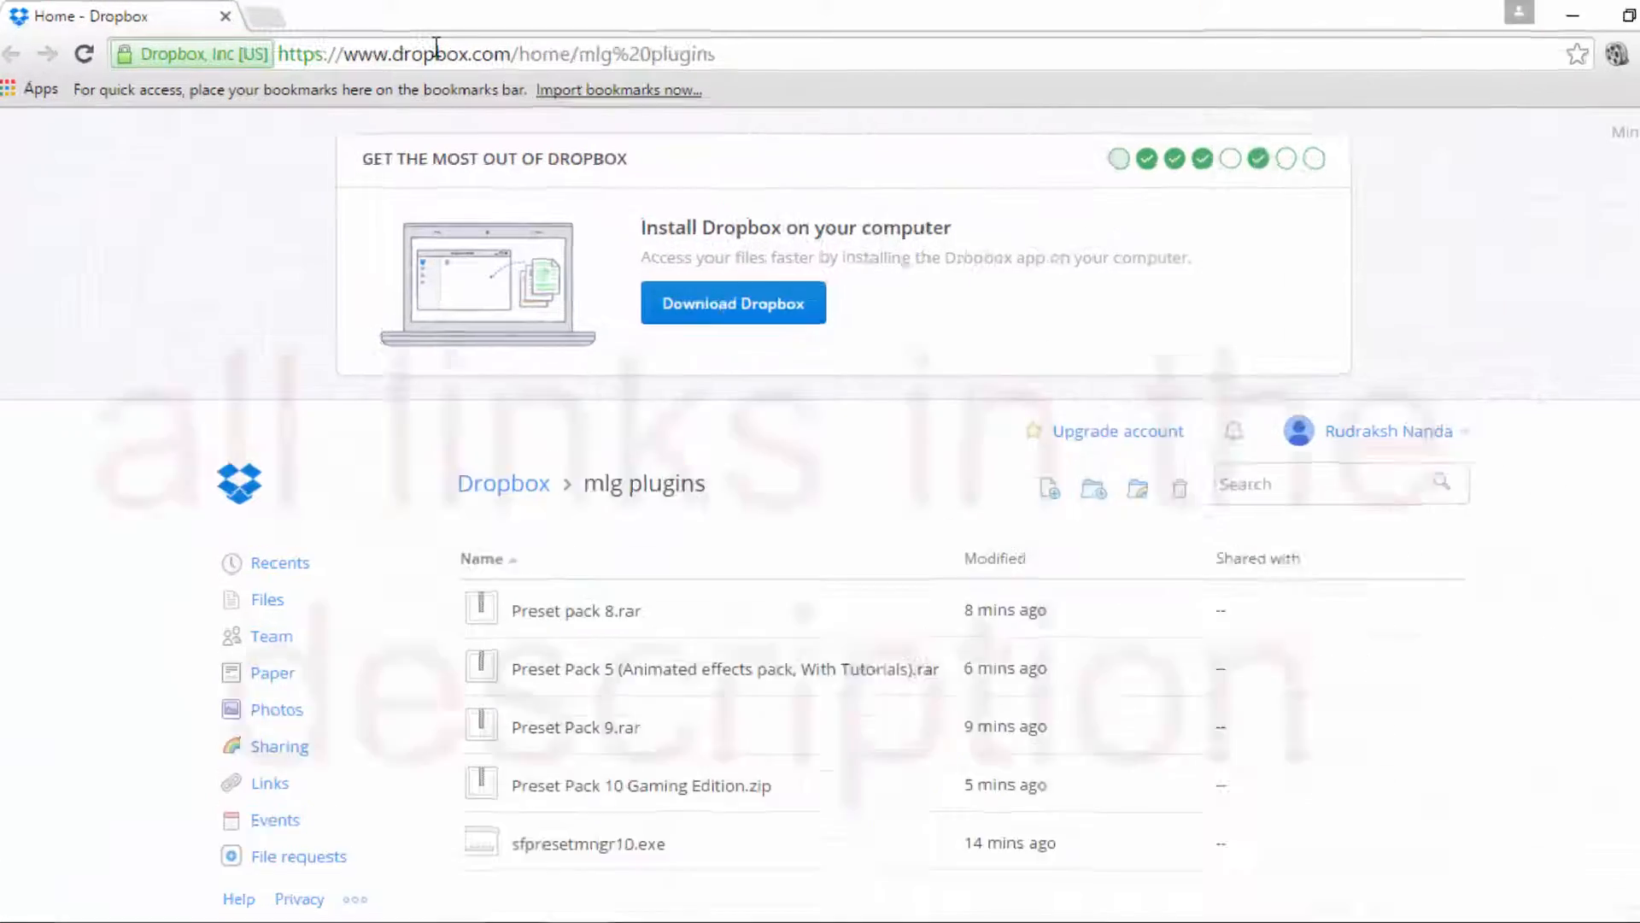
{"action": "left_click", "coordinate": [492, 53]}
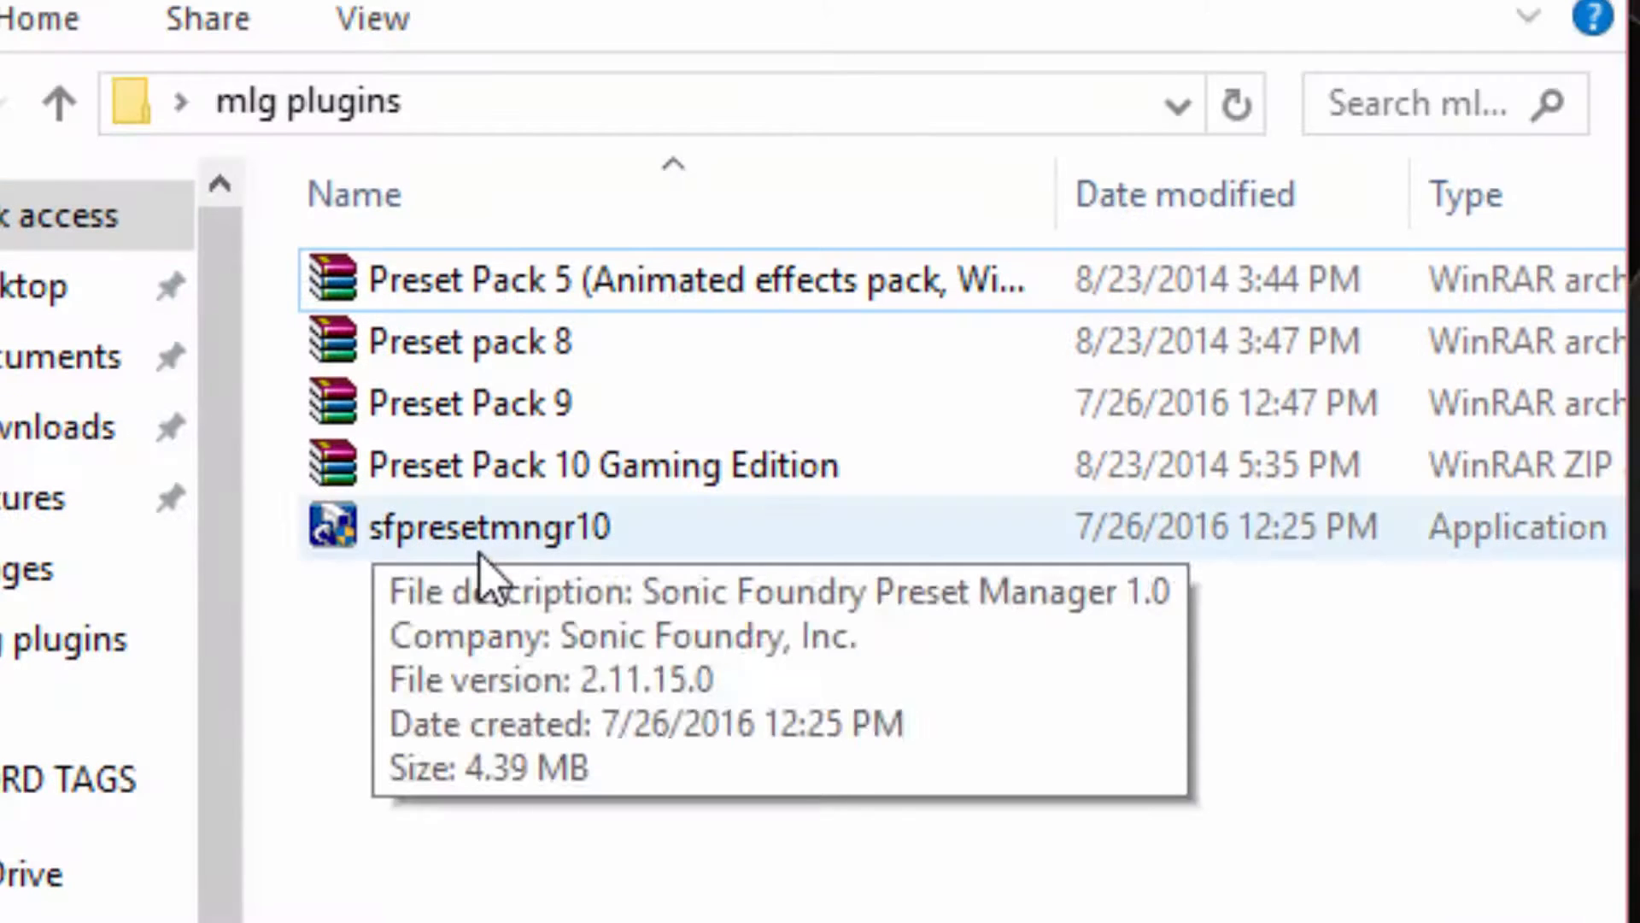
Run the sfpresetmngr10 setup, accept the default folder, and cancel at the overwrite prompt.
{"action": "left_click", "coordinate": [487, 527]}
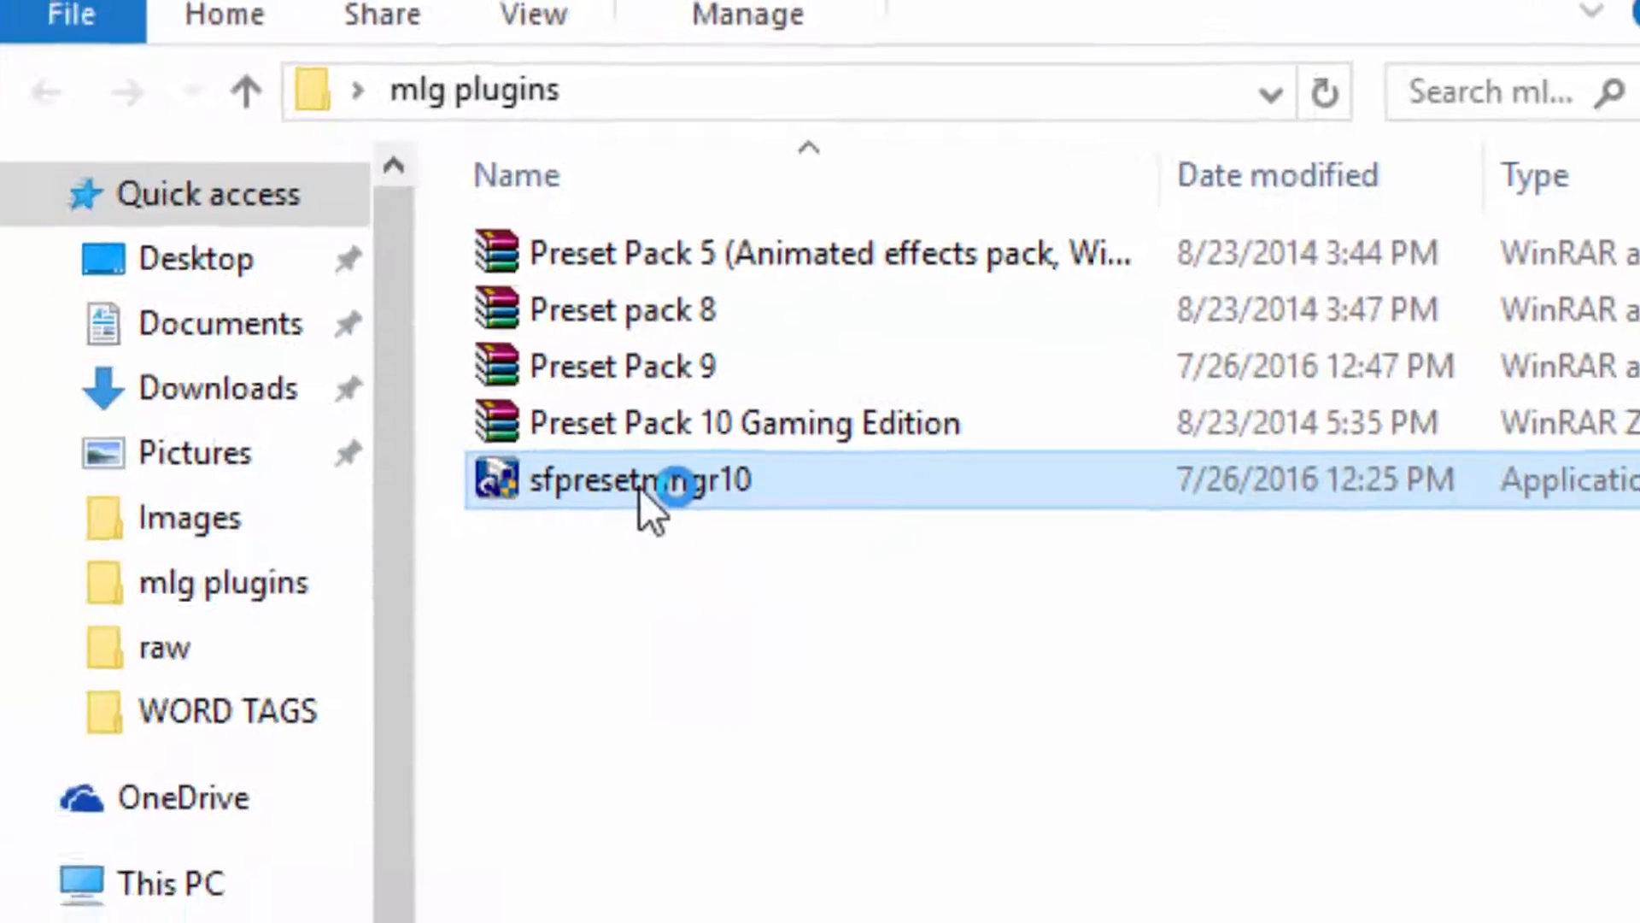
{"action": "double_click", "coordinate": [641, 479]}
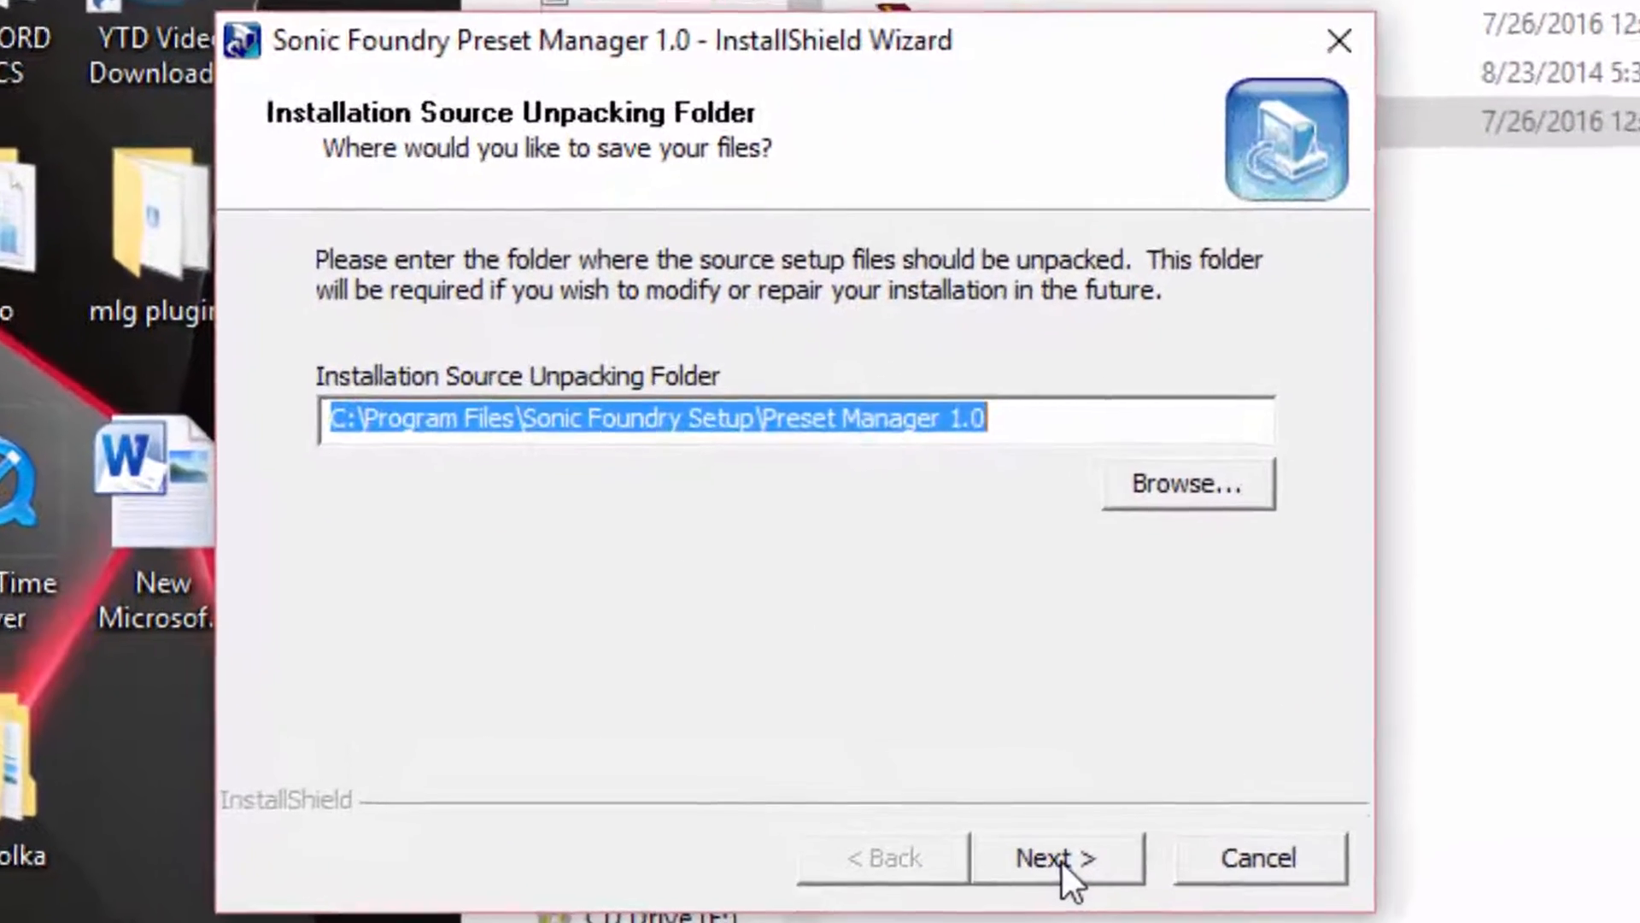
{"action": "left_click", "coordinate": [1054, 856]}
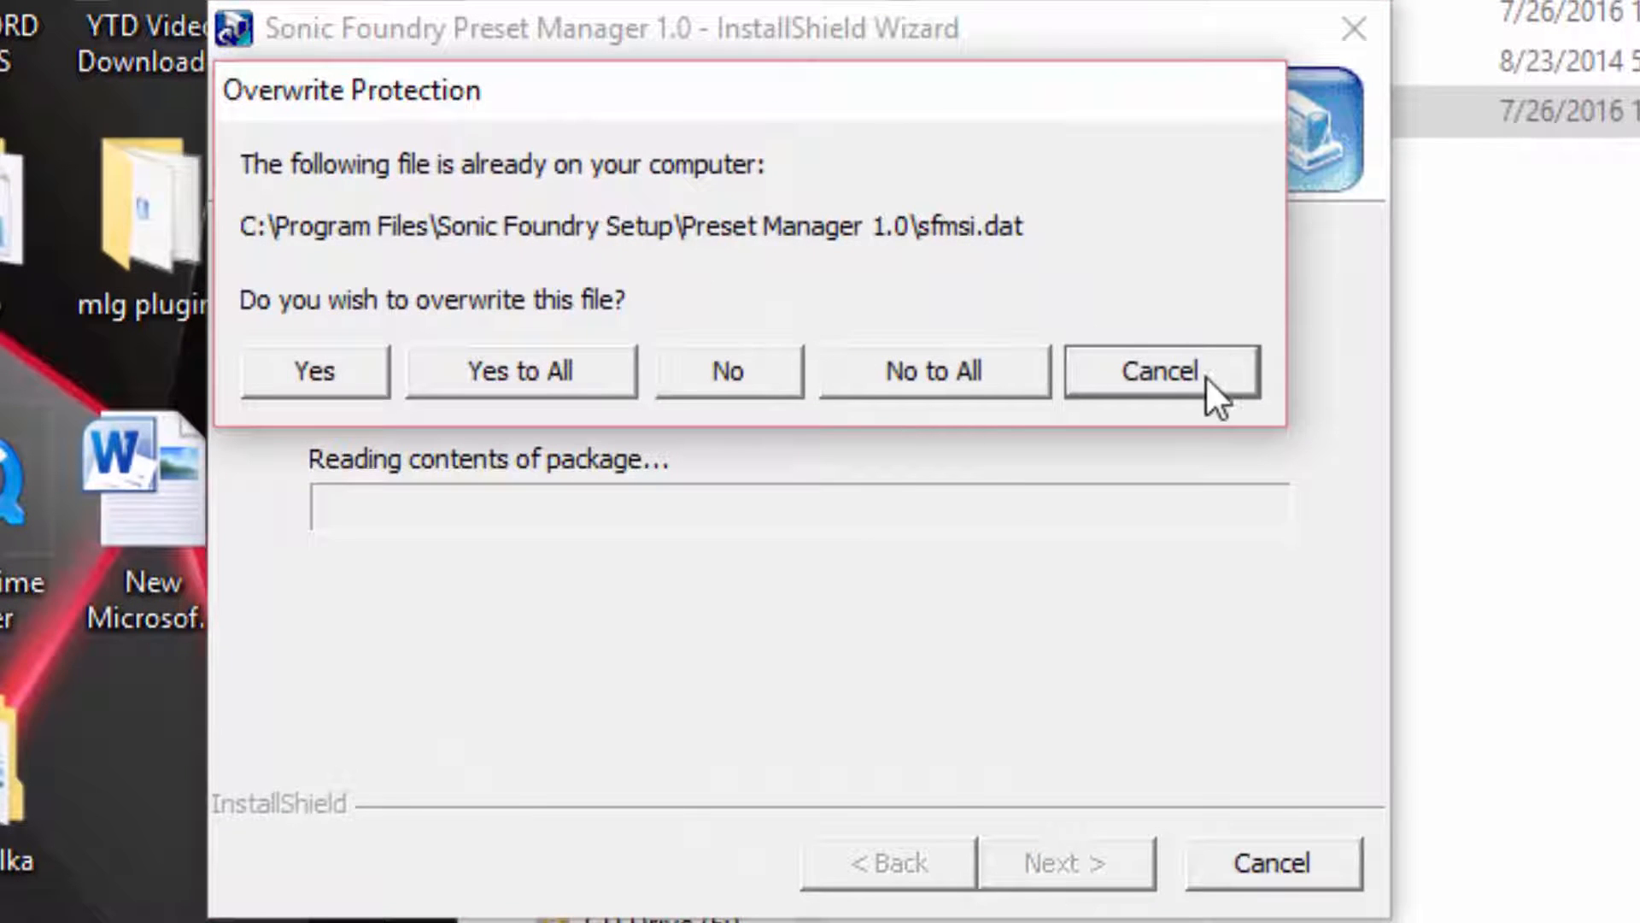
{"action": "left_click", "coordinate": [1159, 371]}
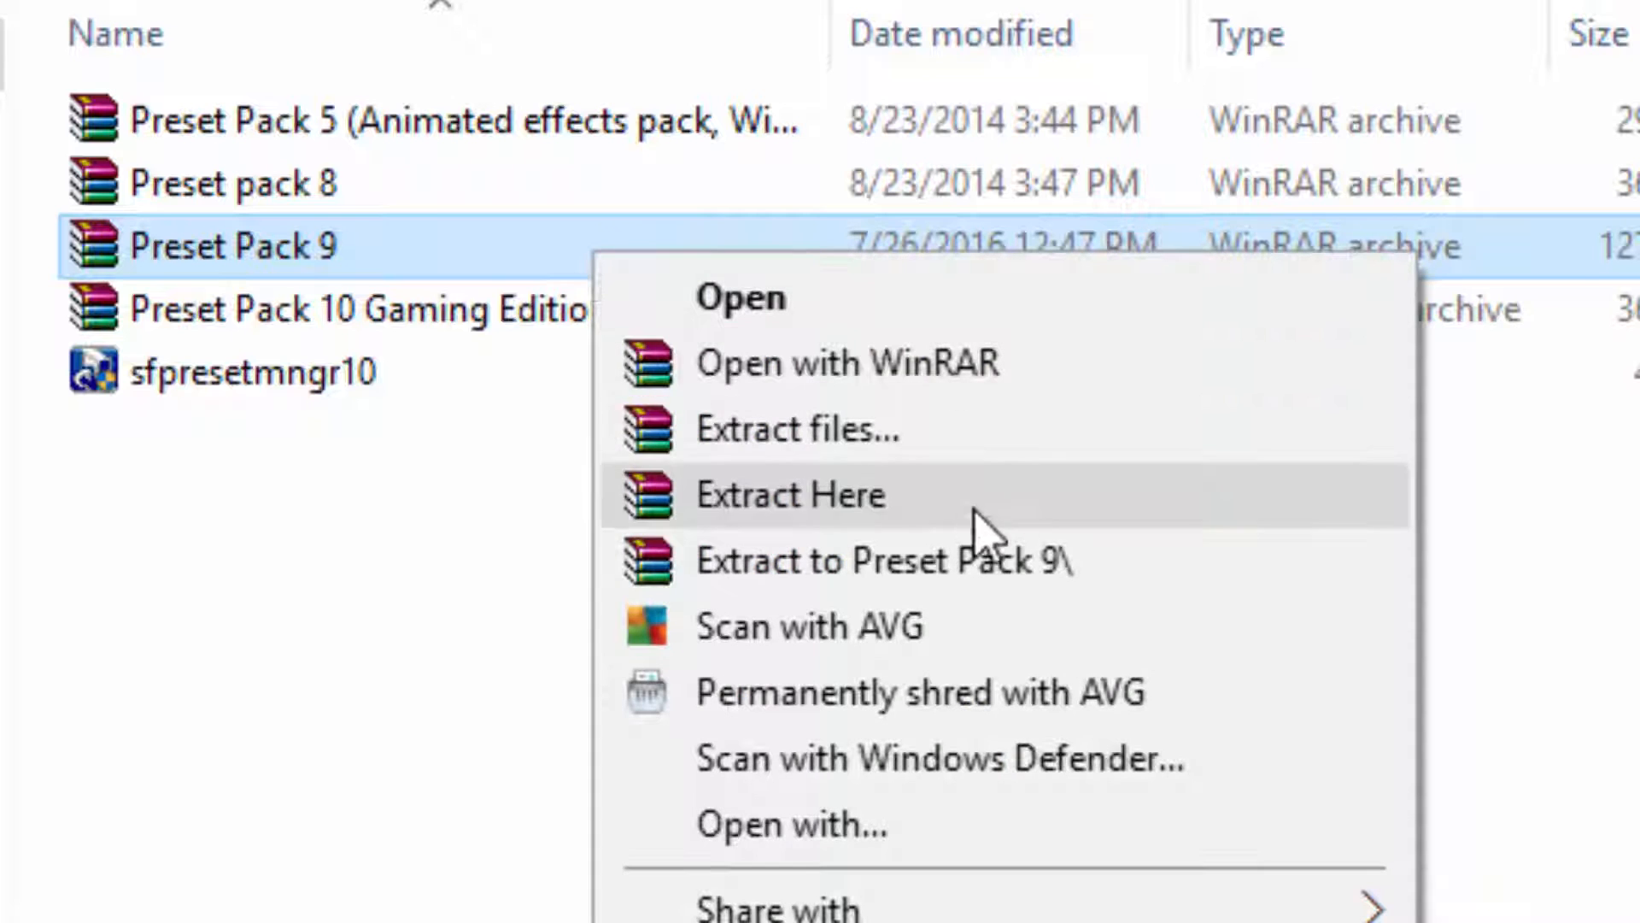
Extract Preset Pack 9 to its own folder and view its preset file and tutorial videos.
{"action": "left_click", "coordinate": [881, 561]}
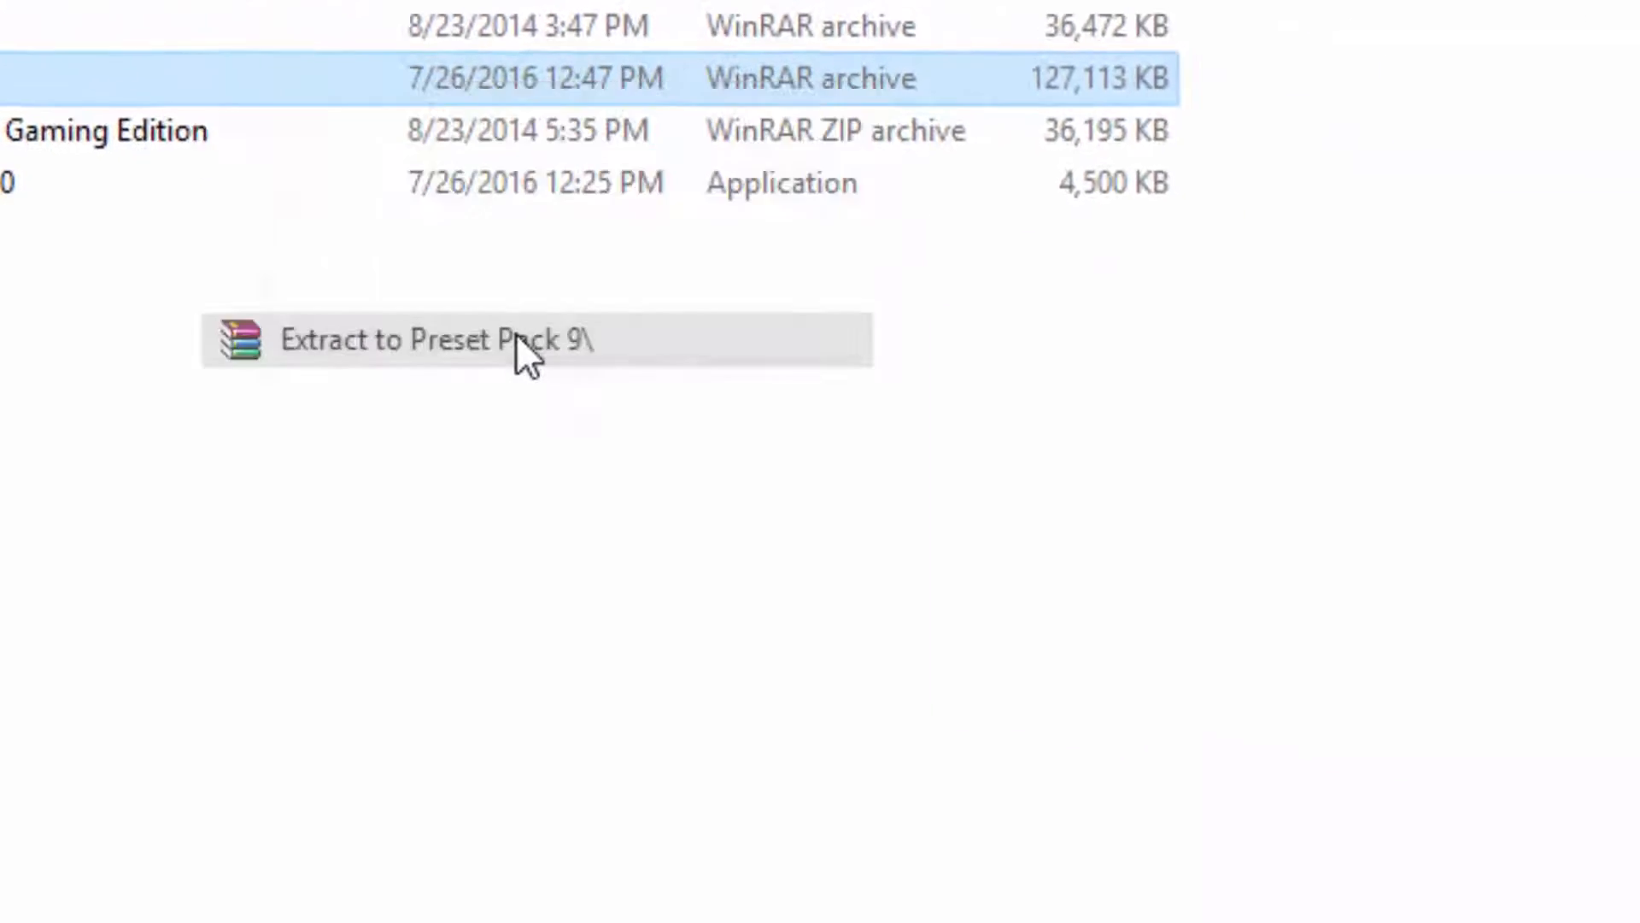
{"action": "left_click", "coordinate": [418, 339]}
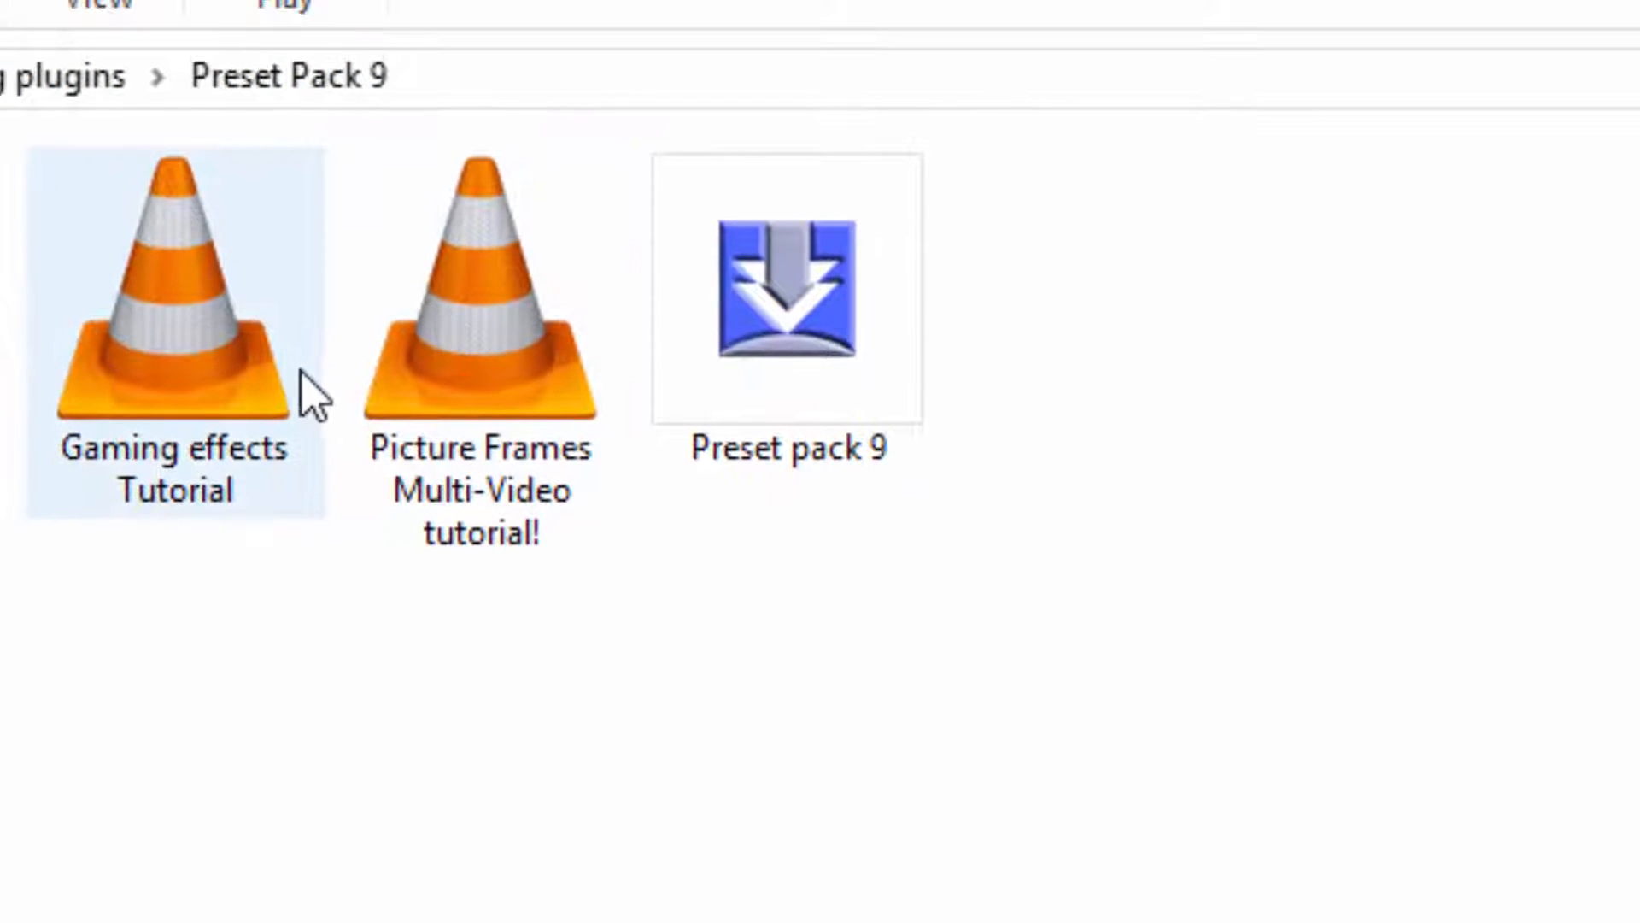
{"action": "mouse_move", "coordinate": [755, 376]}
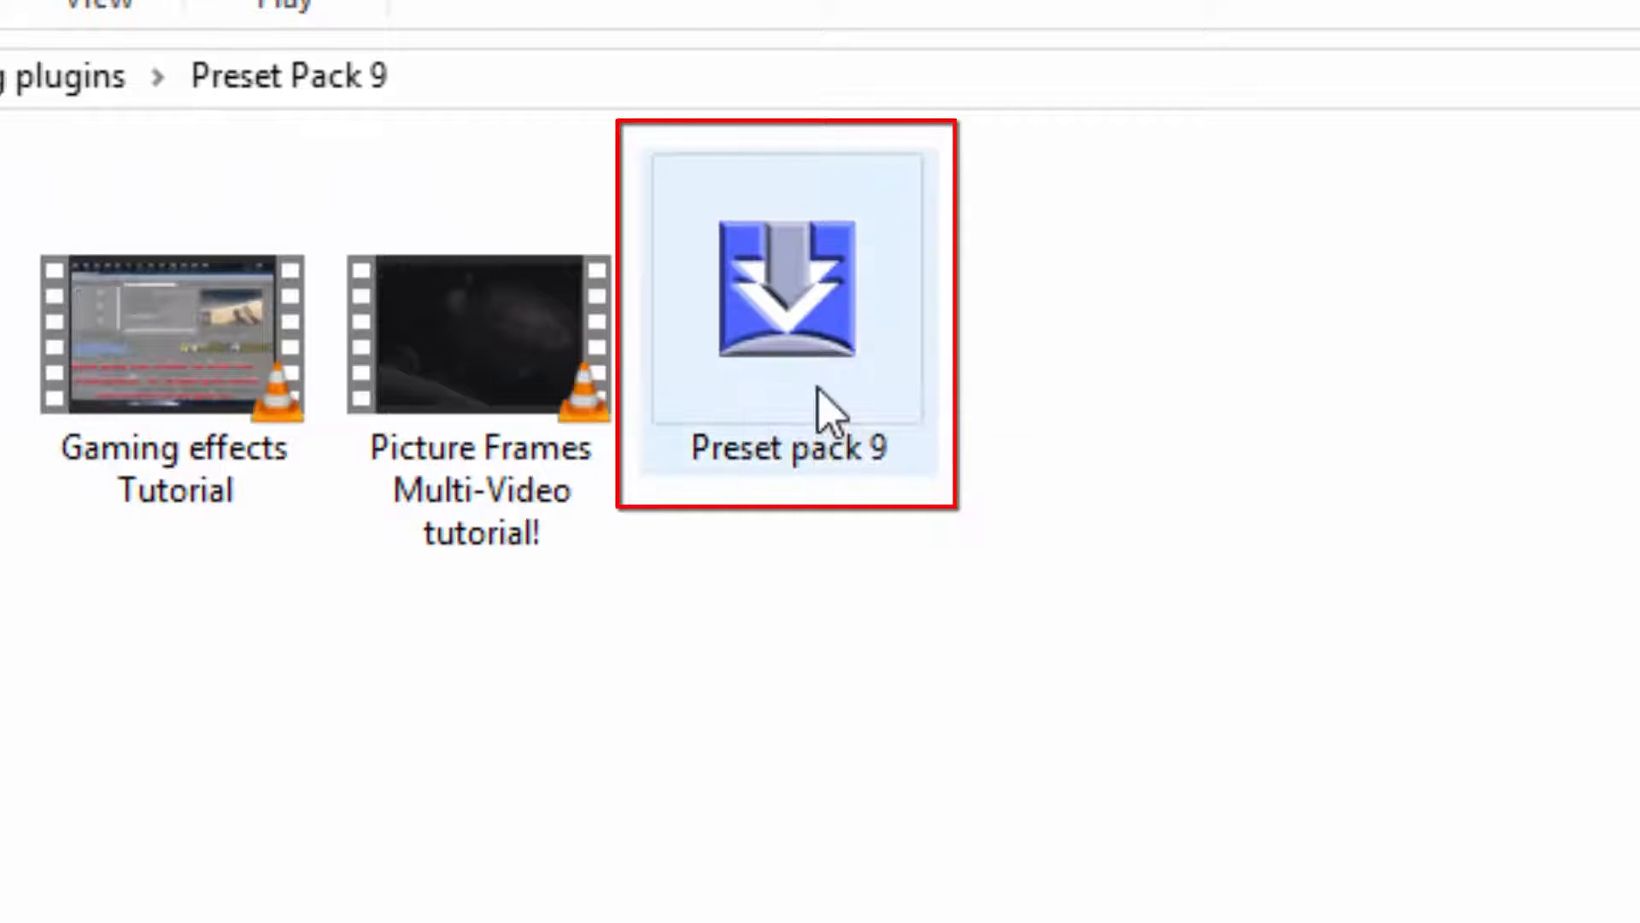
Load Preset pack 9 in Preset Manager and copy its FX chains to the system.
{"action": "double_click", "coordinate": [788, 285]}
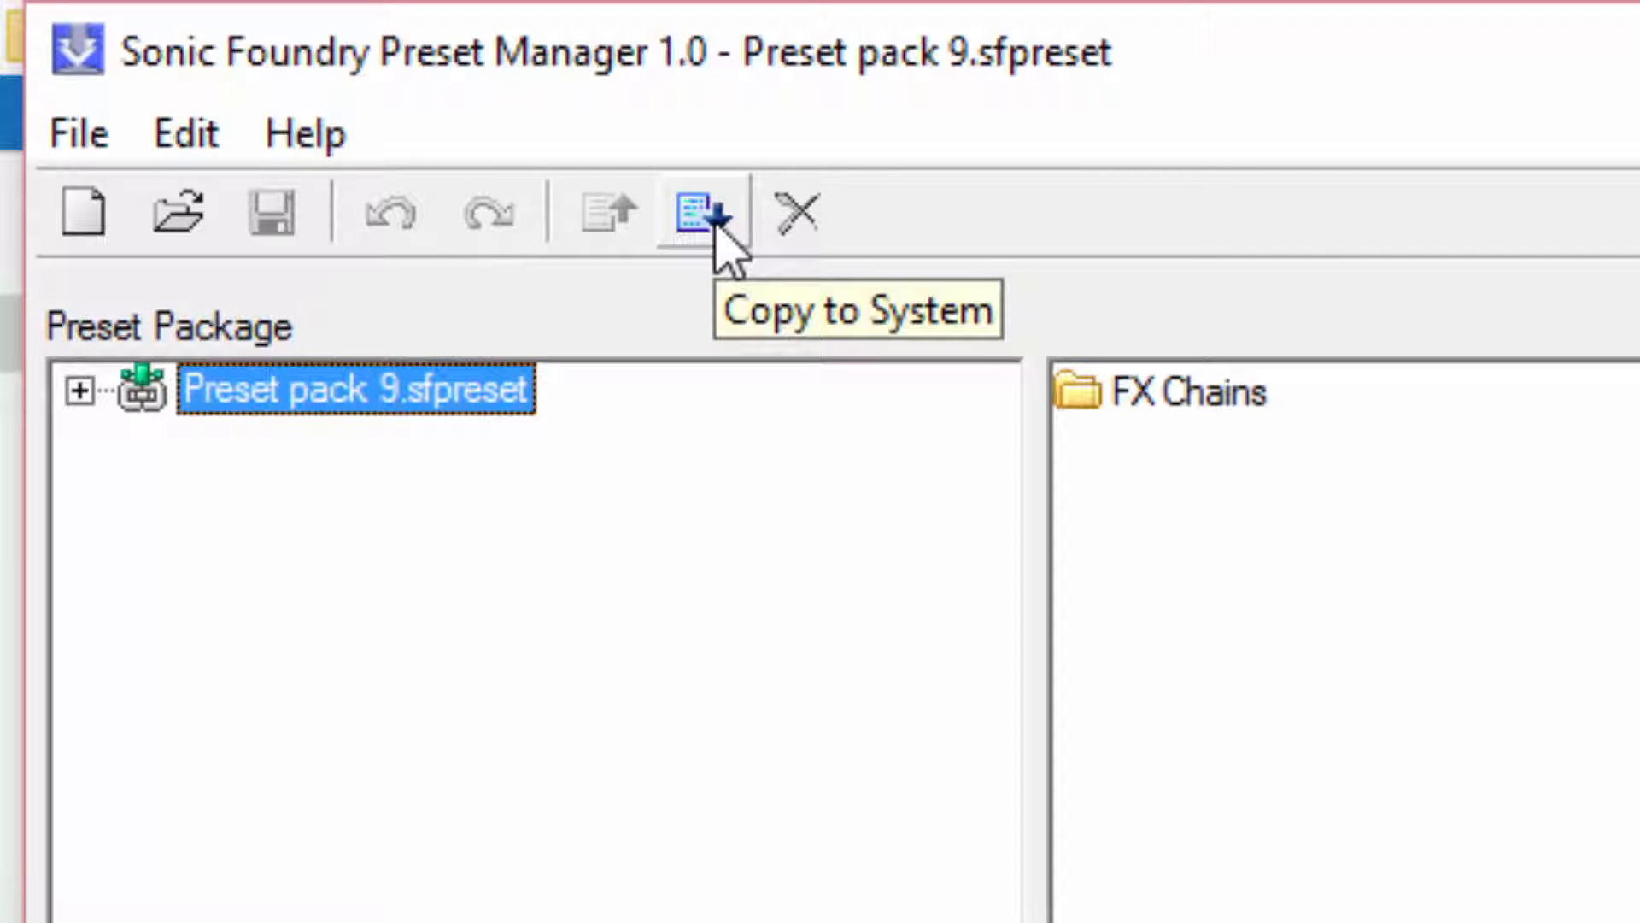
{"action": "left_click", "coordinate": [699, 212]}
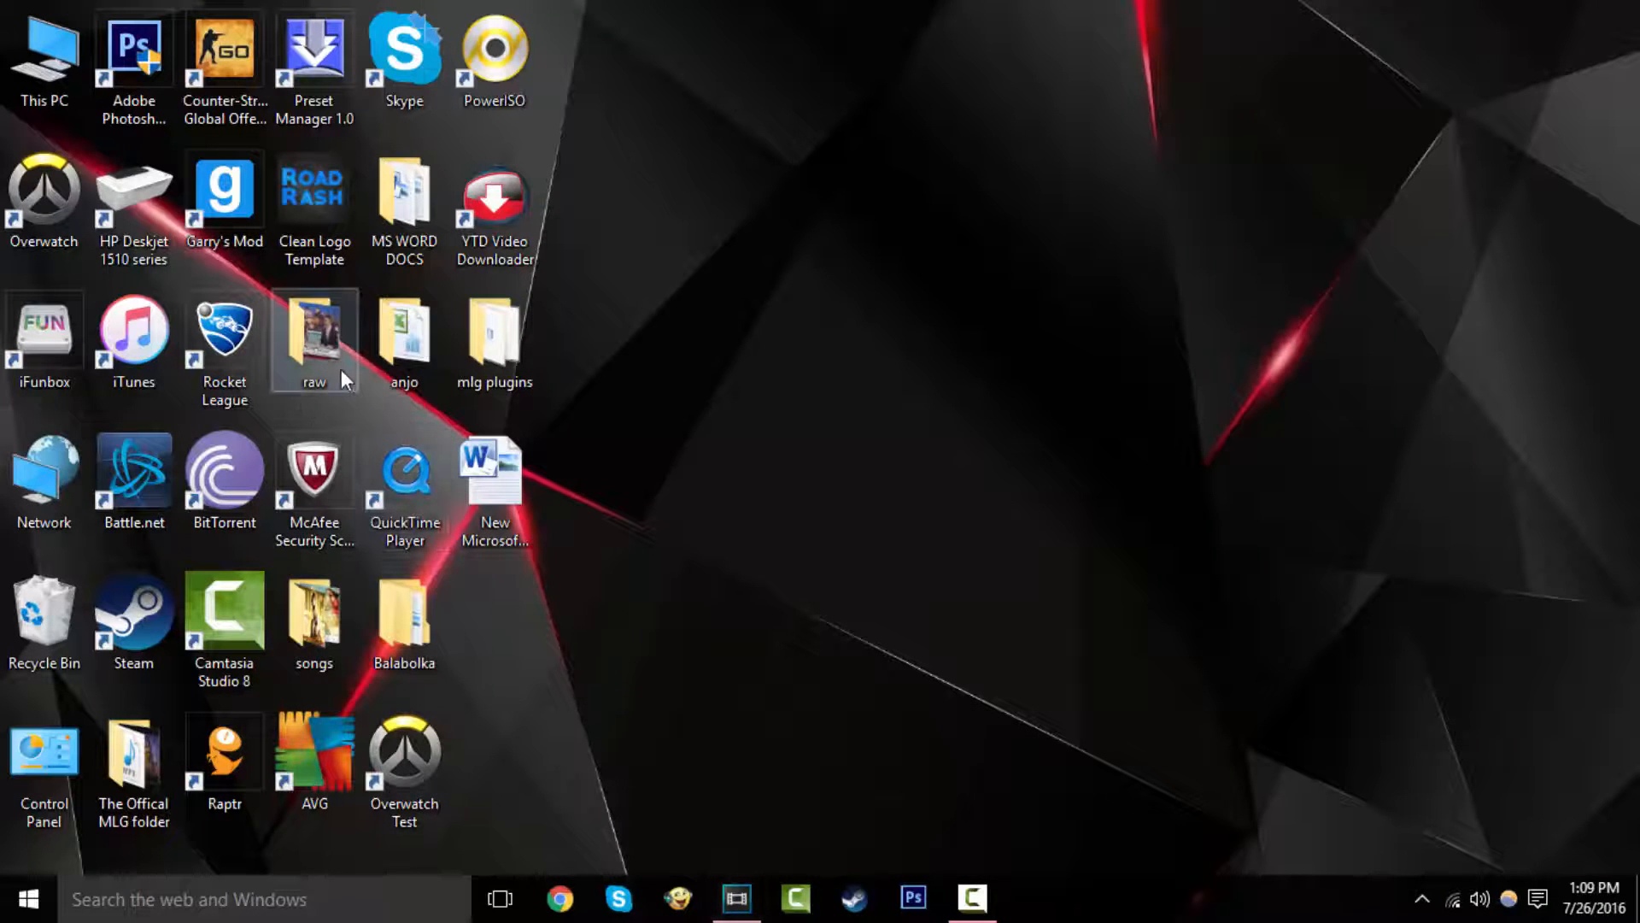
Drag the news anchor clip from the raw folder into Sony Vegas.
{"action": "double_click", "coordinate": [314, 328]}
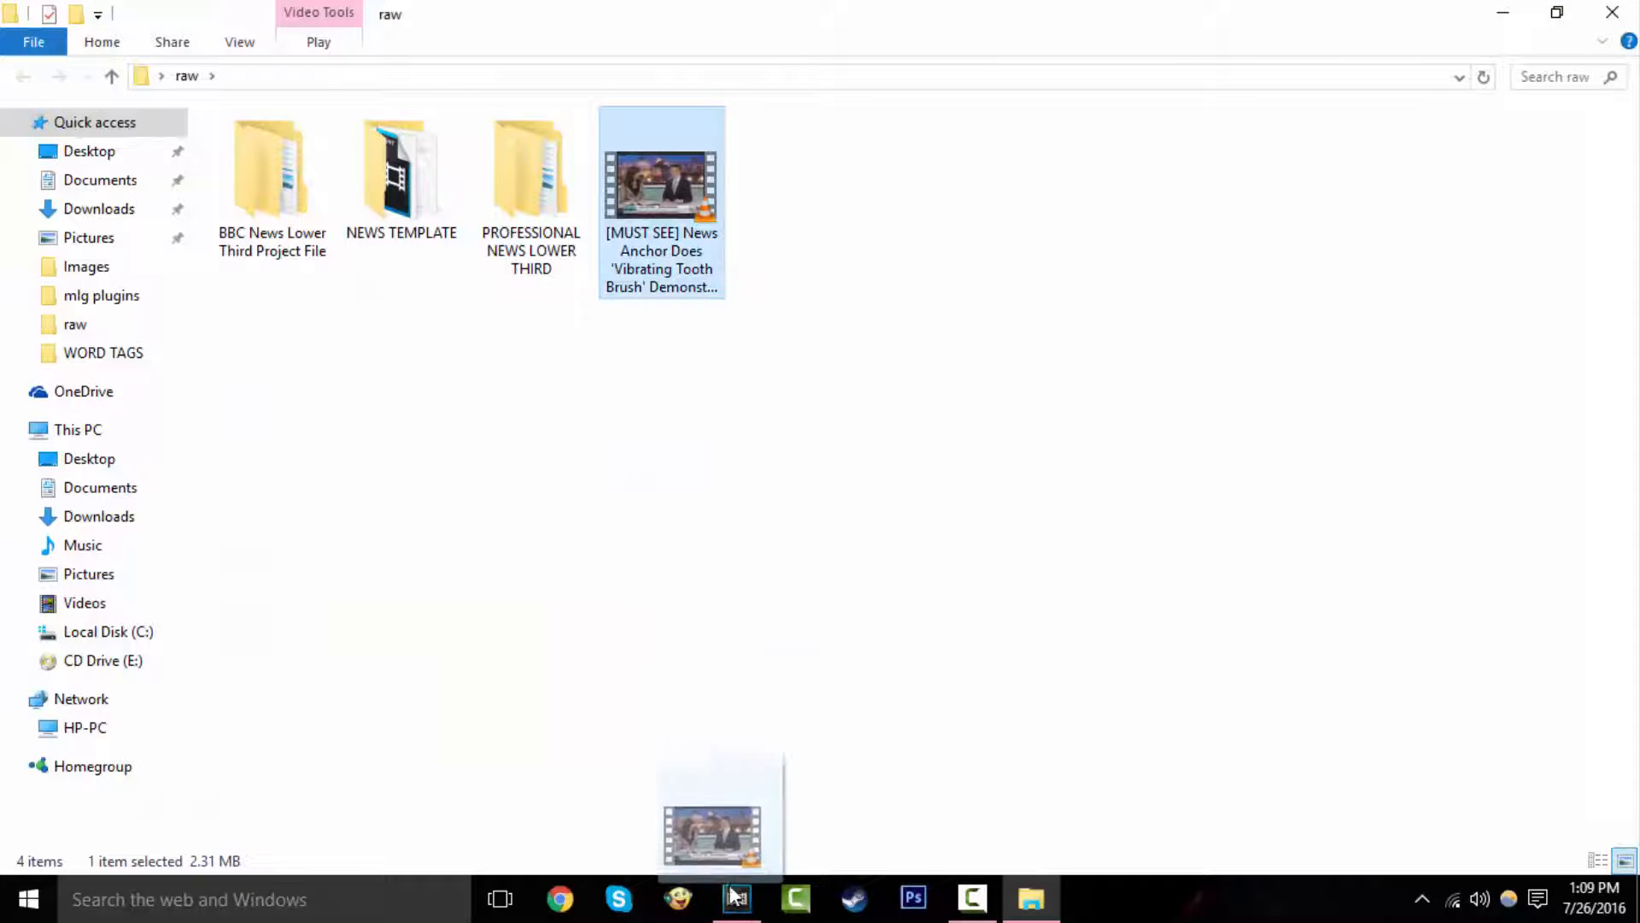
{"action": "left_click", "coordinate": [735, 898]}
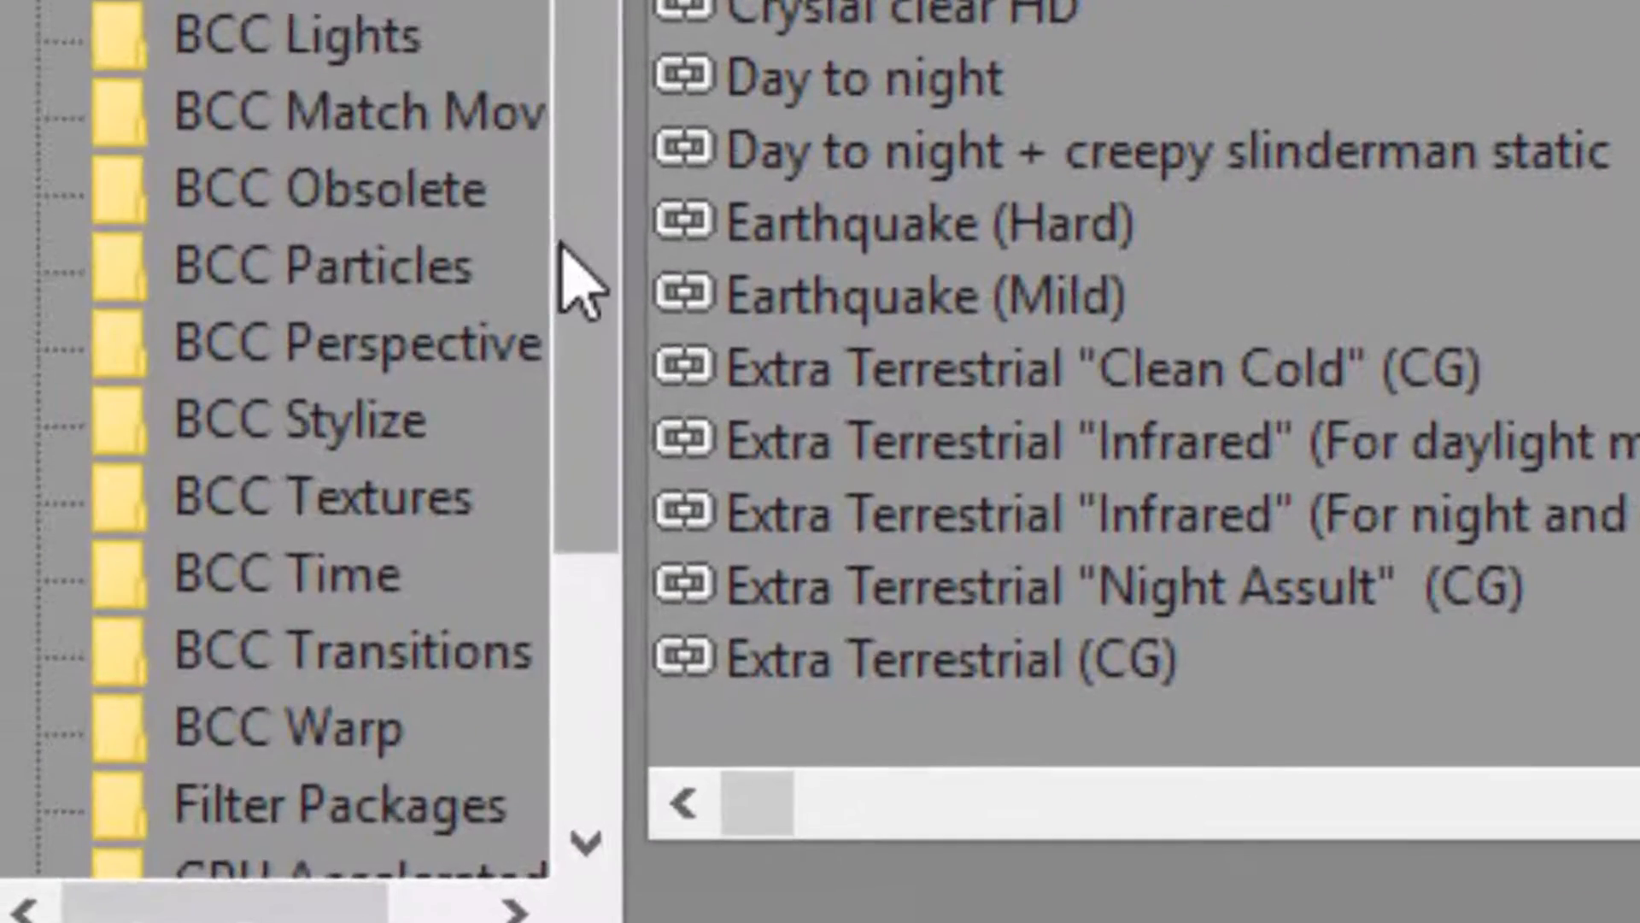
Choose an Earthquake preset from Filter Packages and add it to the news clip.
{"action": "scroll", "scroll_direction": "down", "scroll_amount": 3}
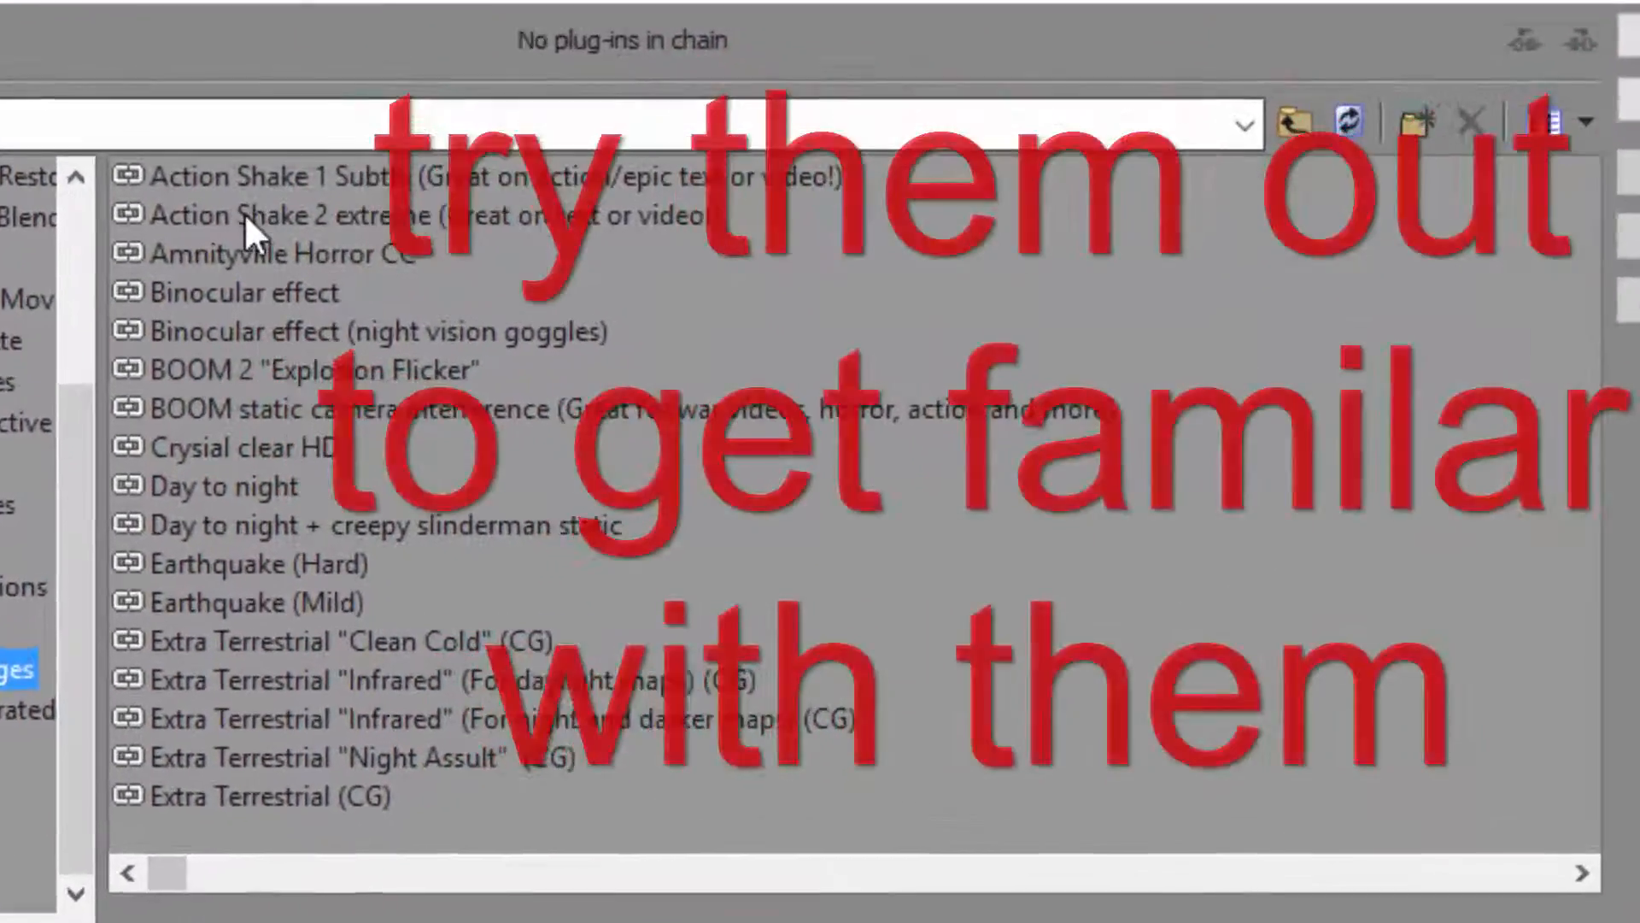
{"action": "scroll", "scroll_direction": "down", "scroll_amount": 3}
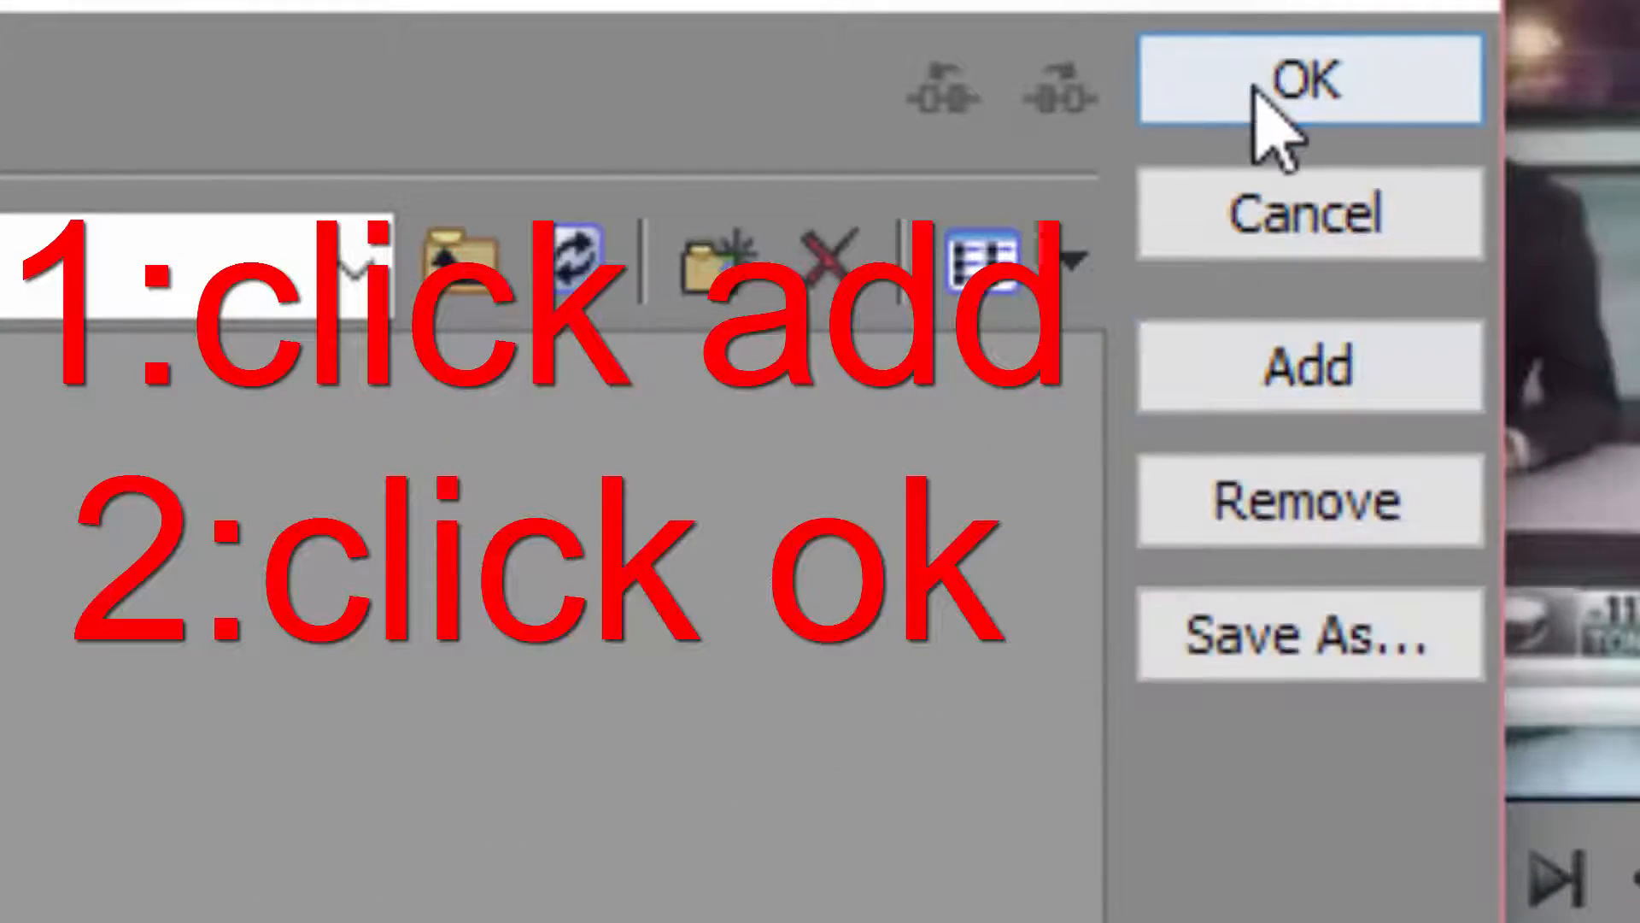
{"action": "left_click", "coordinate": [1305, 80]}
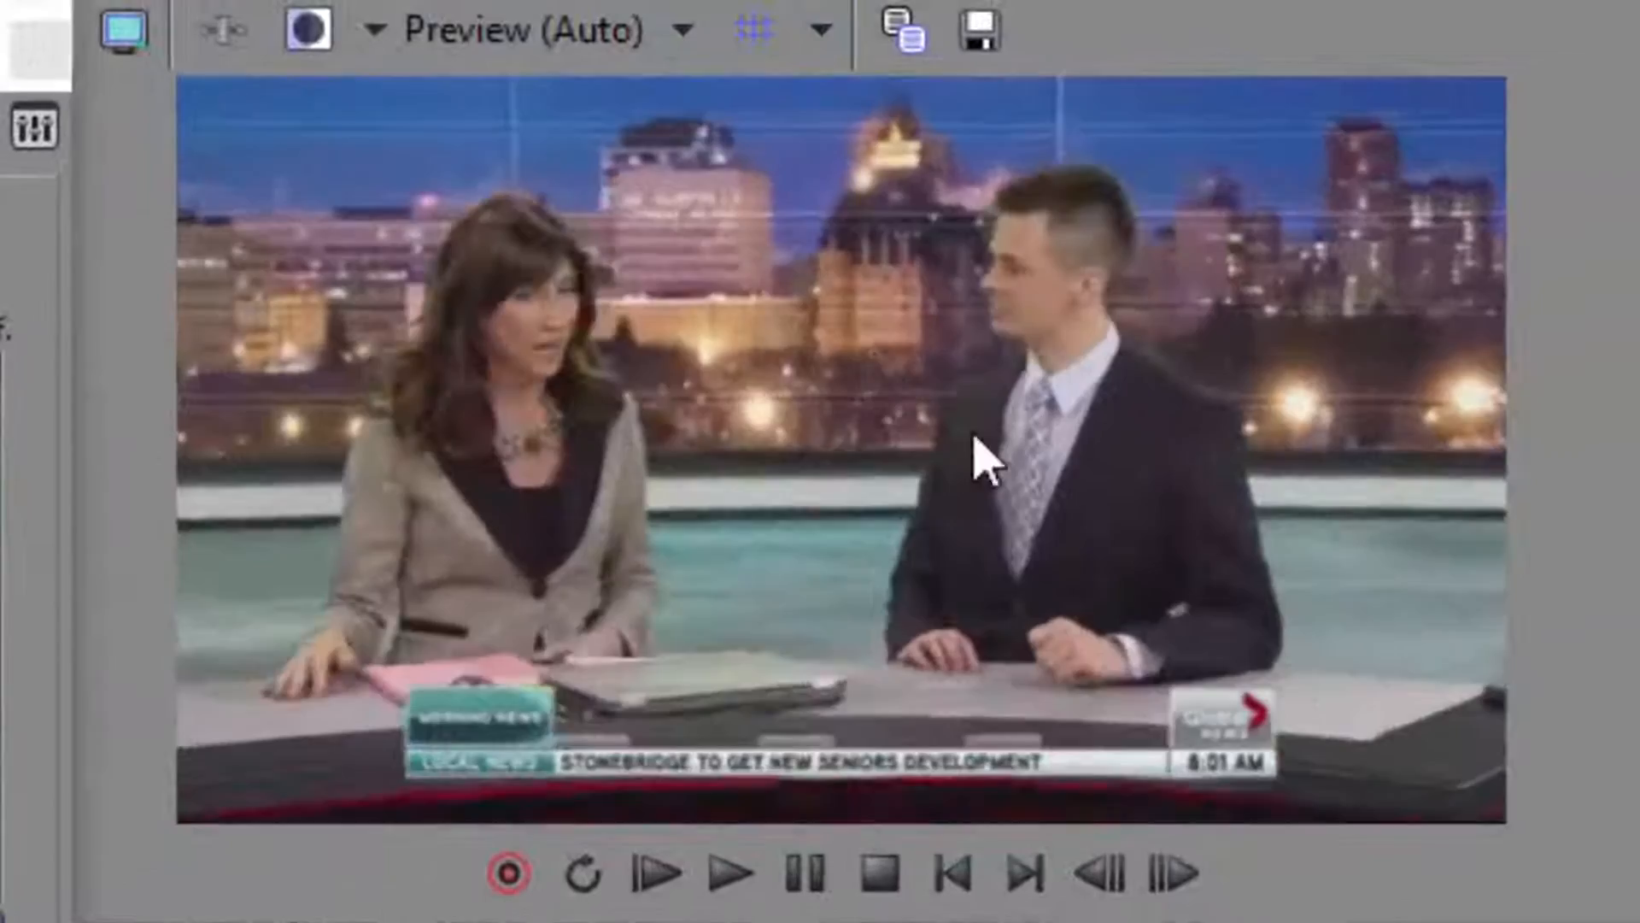
Show the clip's Event FX filter packages, Action Shake through Extra Terrestrial.
{"action": "left_click", "coordinate": [738, 873]}
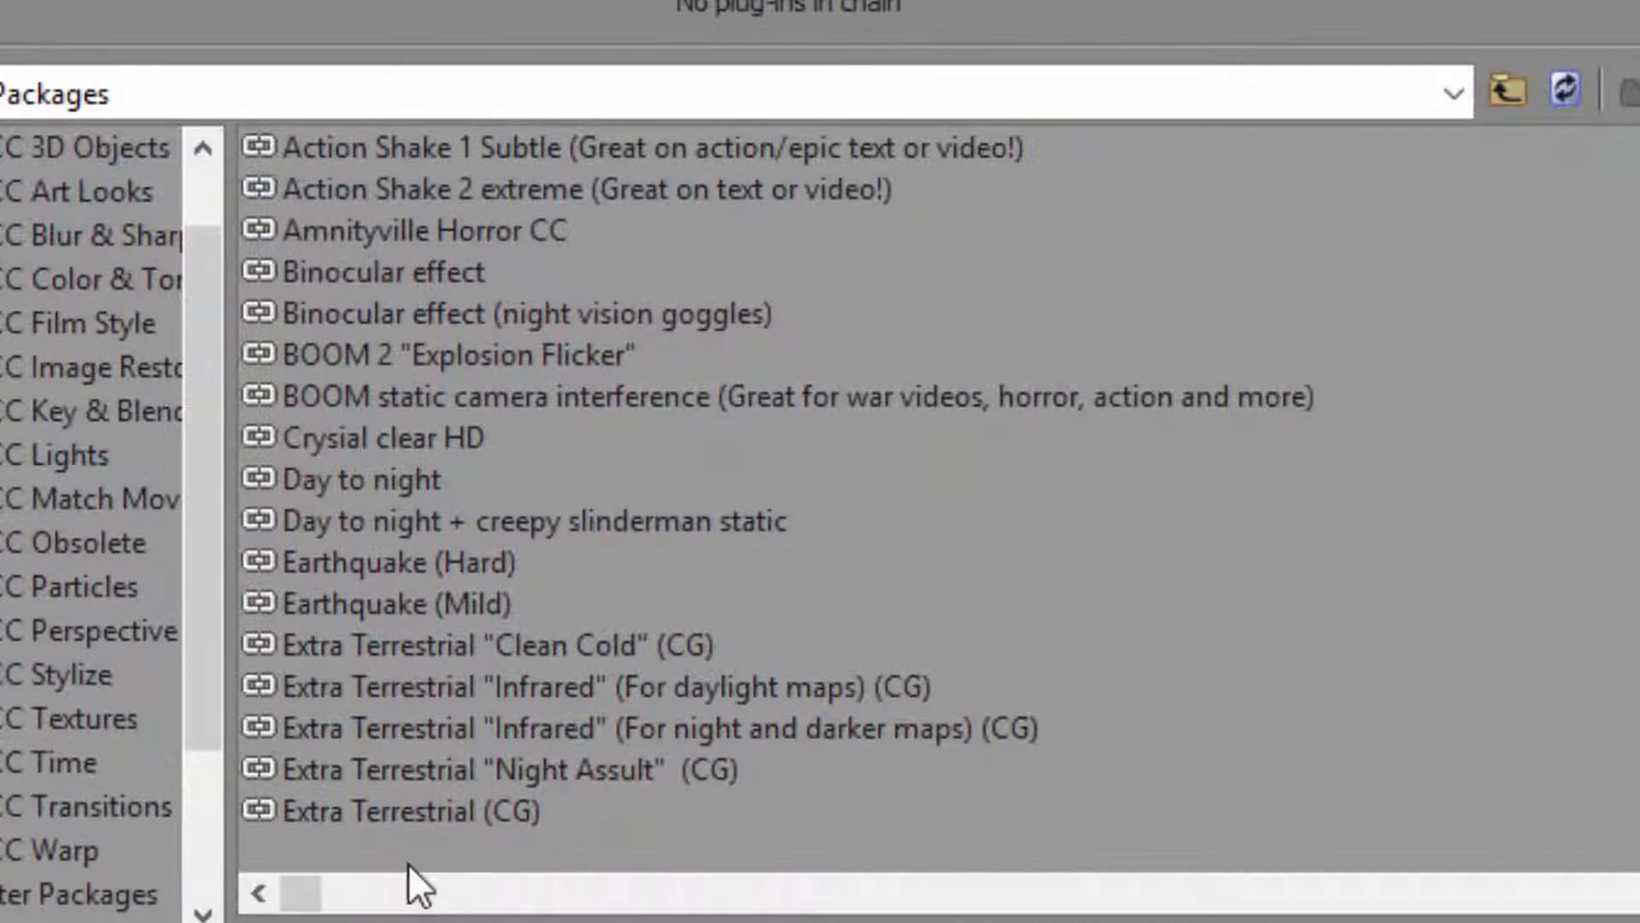
Dismiss the Plug-in Chooser and play the news clip to check the Earthquake effect.
{"action": "left_click", "coordinate": [388, 560]}
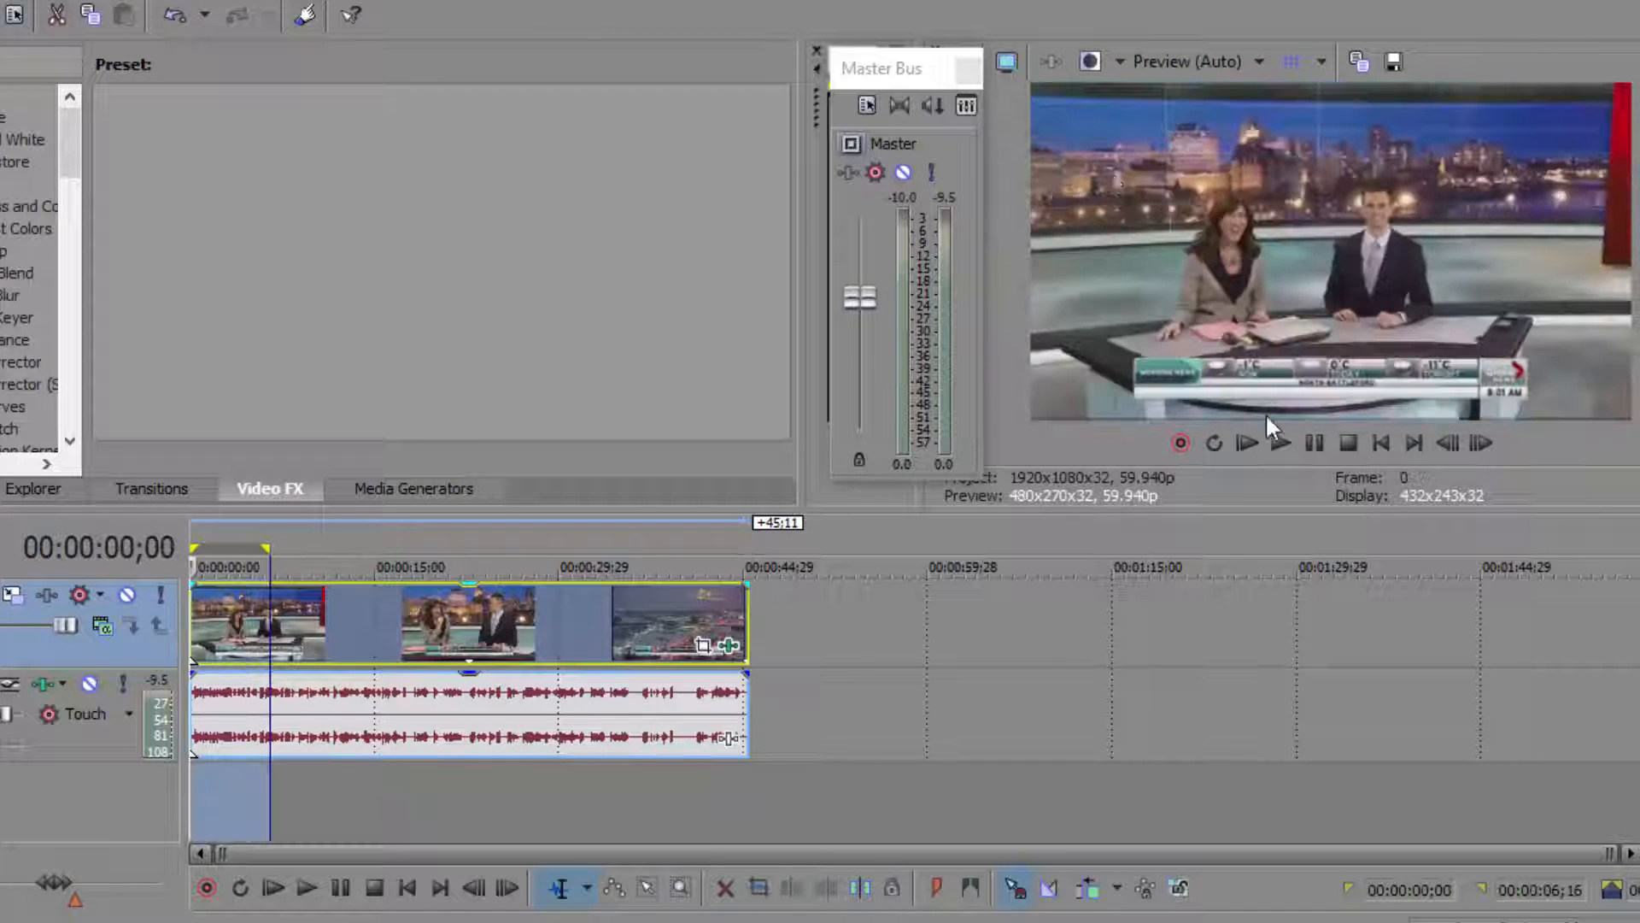
{"action": "left_click", "coordinate": [1245, 442]}
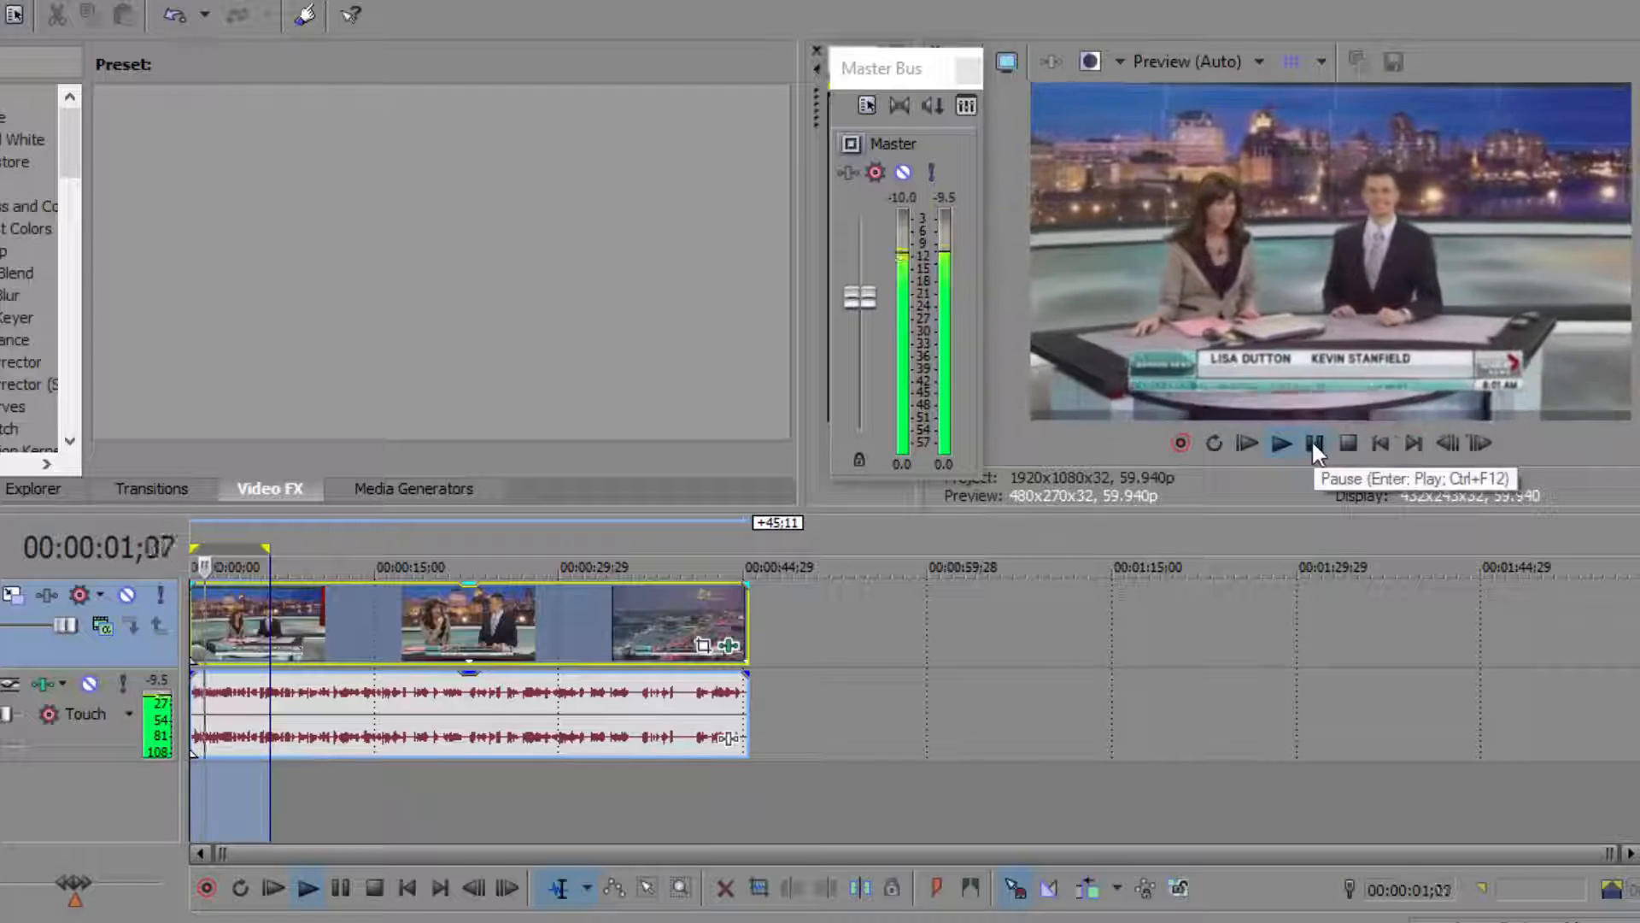